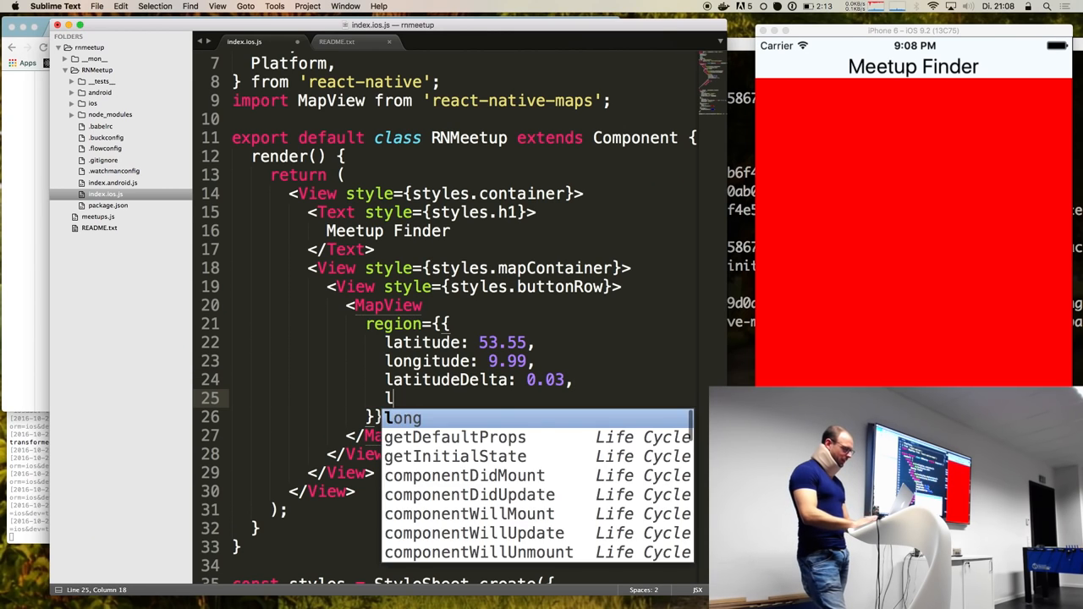
pyautogui.write('onn')
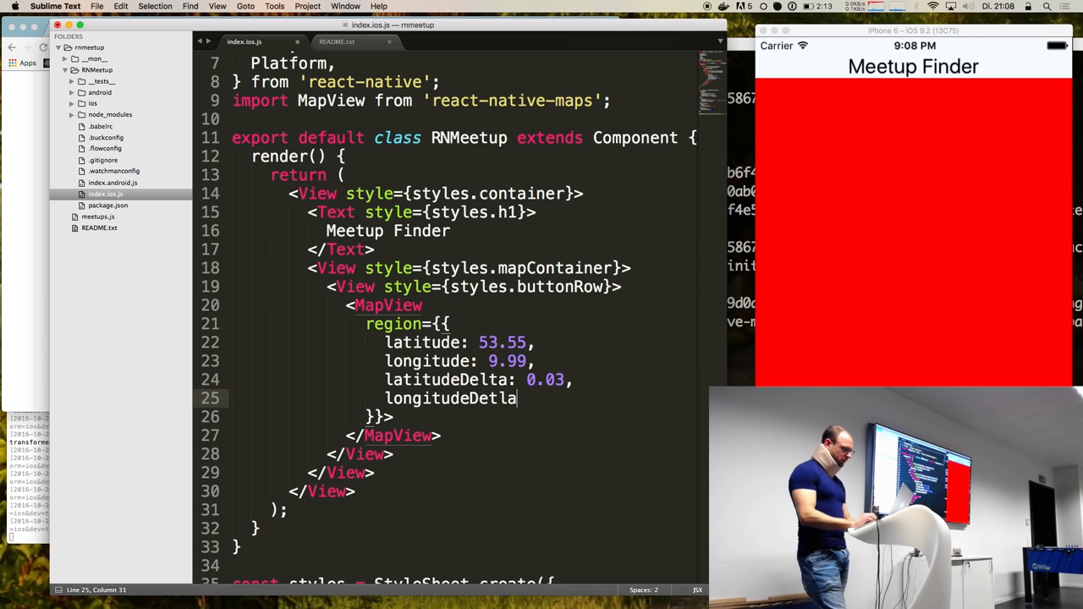
pyautogui.write(': 0')
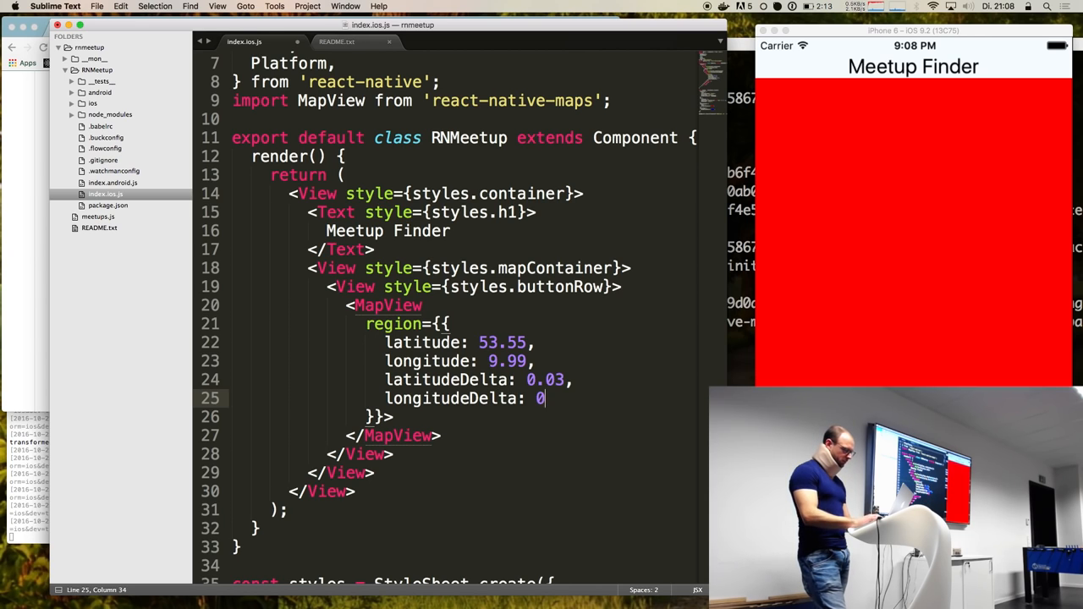
pyautogui.write('.03,')
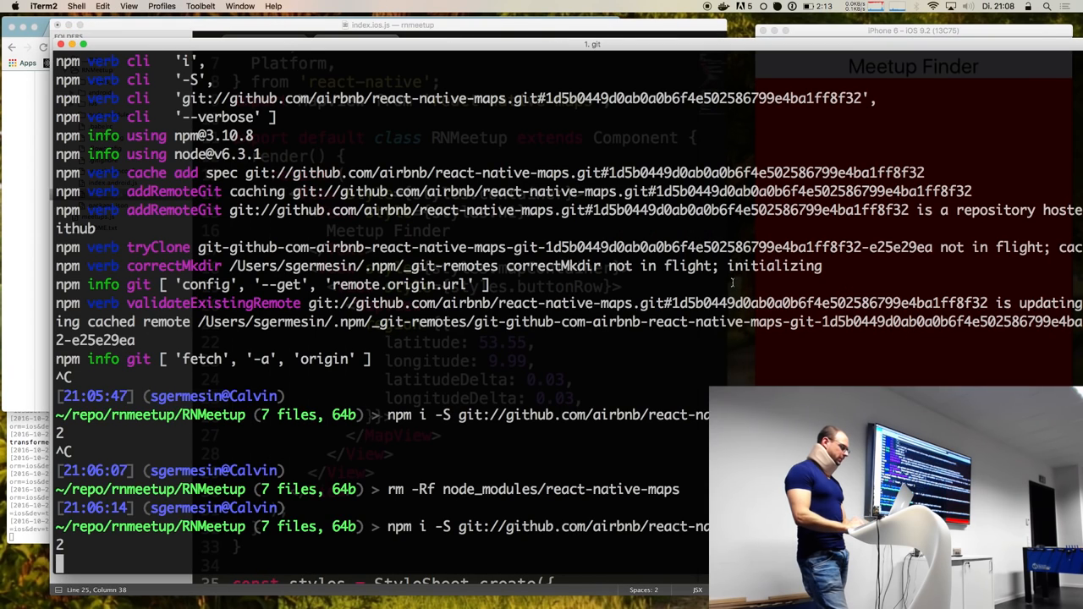
pyautogui.scroll(-3)
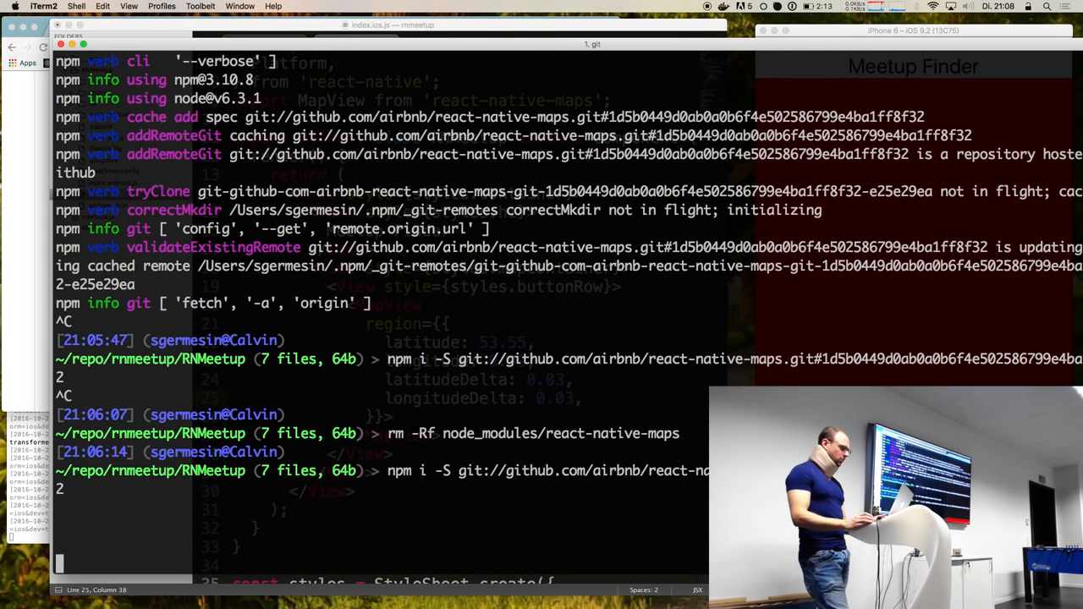